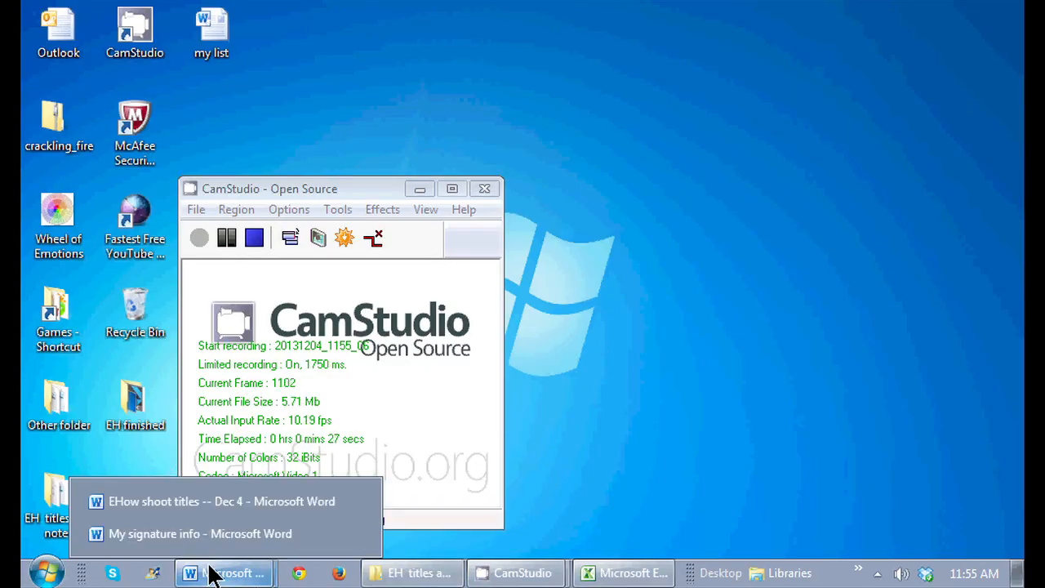
# Step: Switch to the 'My signature info' Word document from the taskbar
pyautogui.click(199, 533)
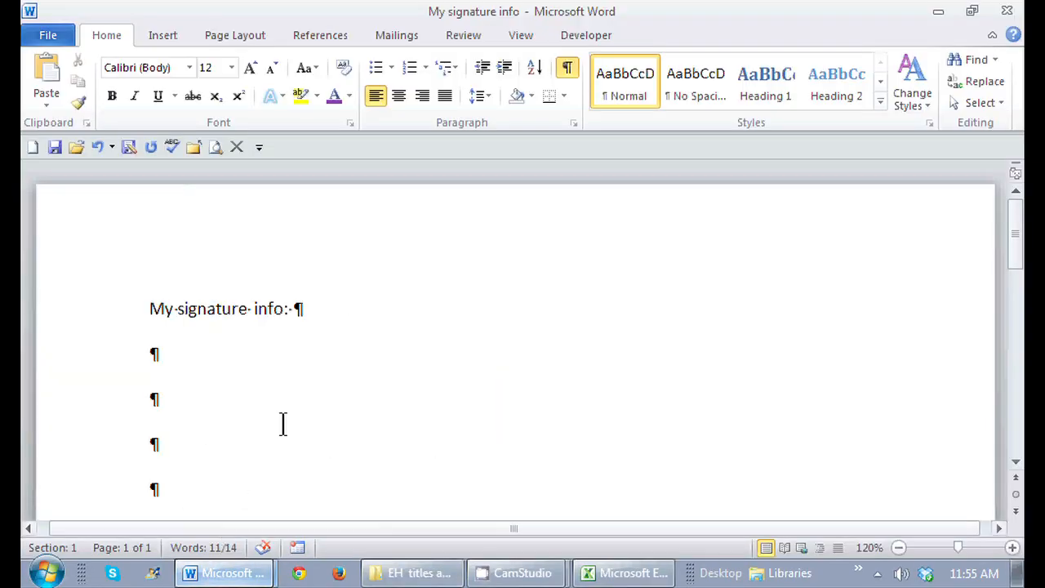
pyautogui.moveTo(197, 418)
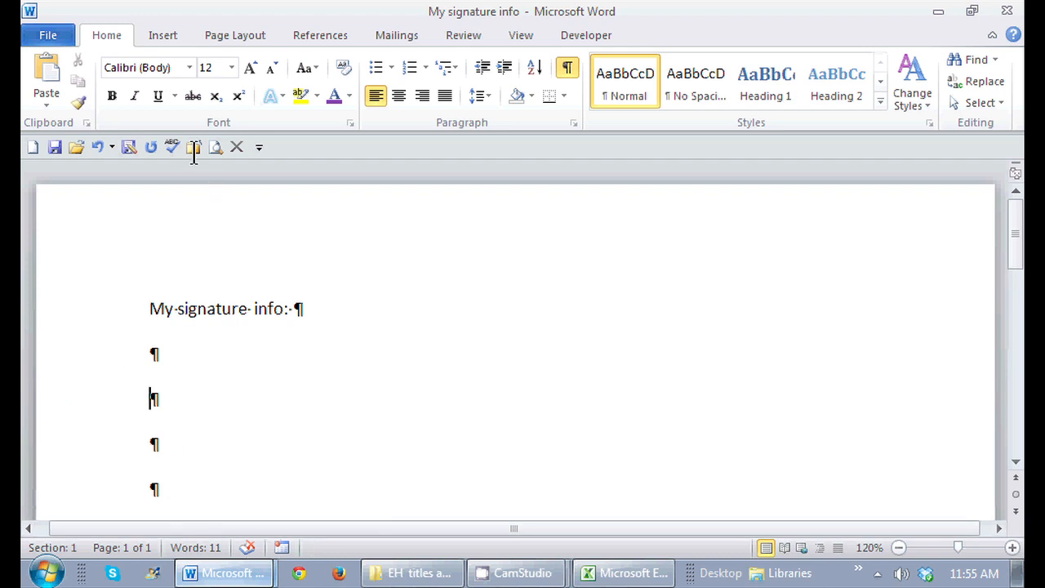
# Step: Open the Insert tab's Quick Parts gallery showing the CWCEO signature entry
pyautogui.click(162, 35)
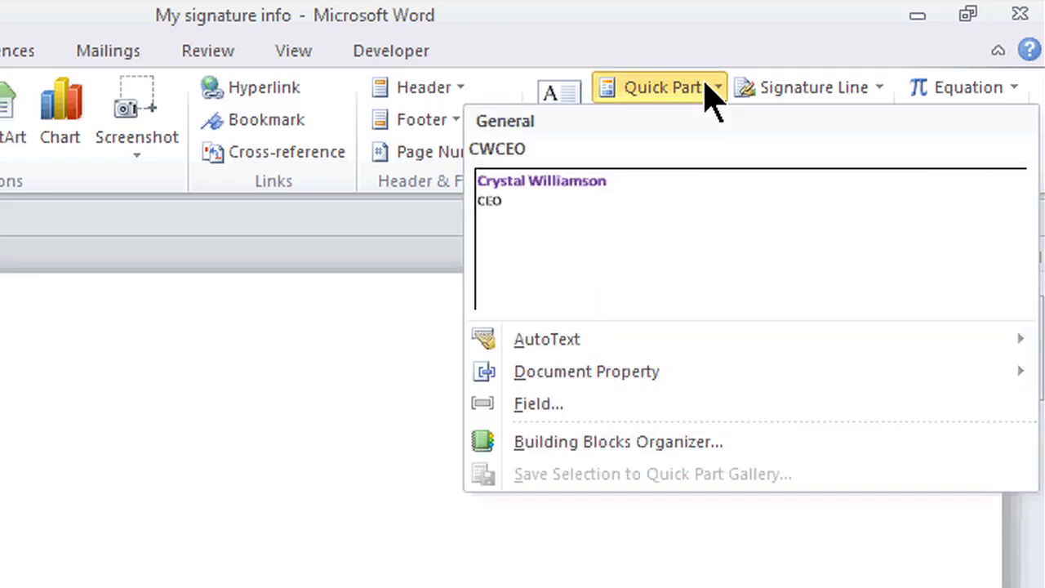
pyautogui.moveTo(637, 253)
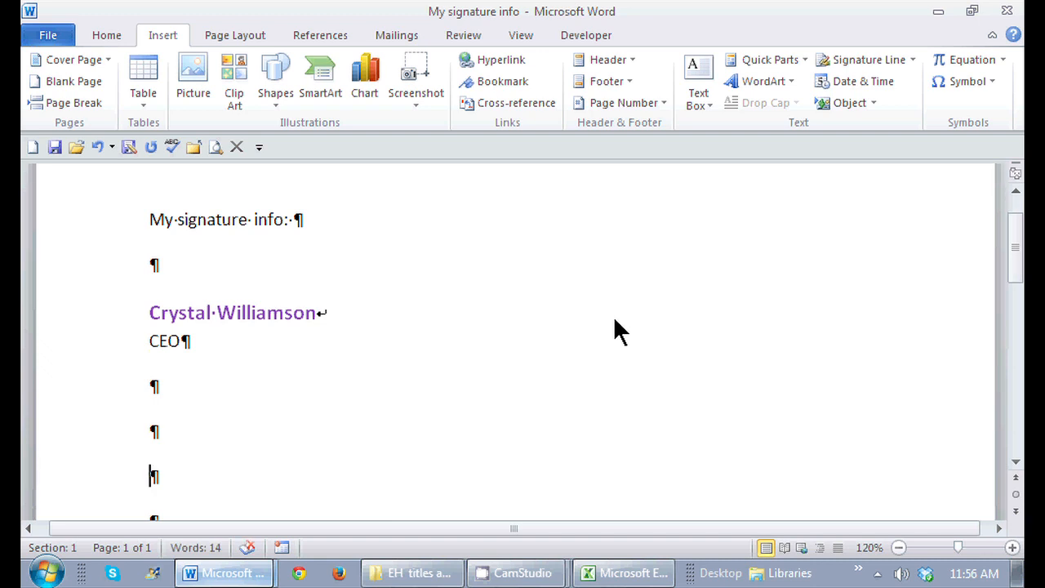
pyautogui.write('cwc')
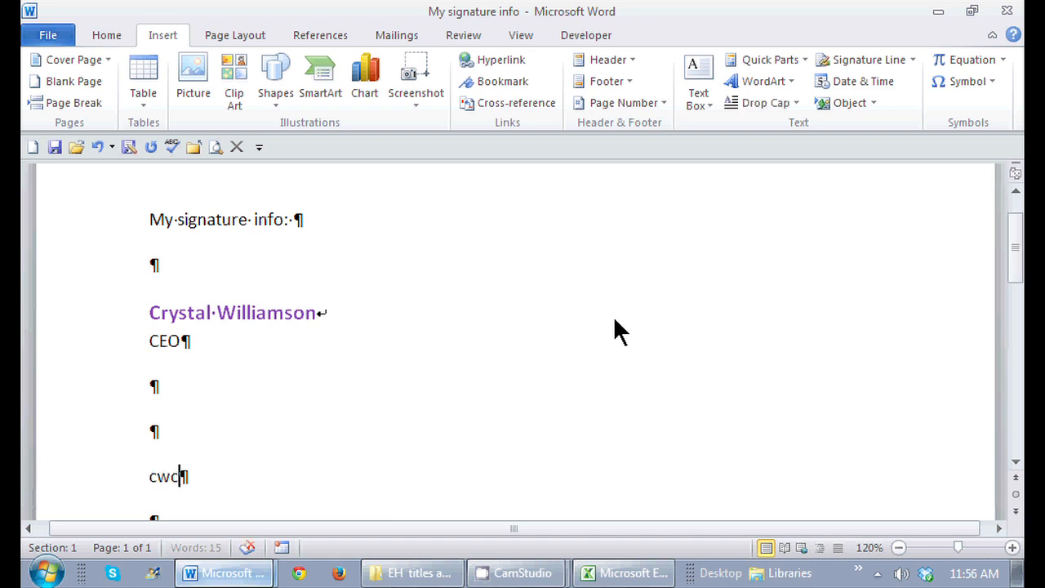
pyautogui.write('eo')
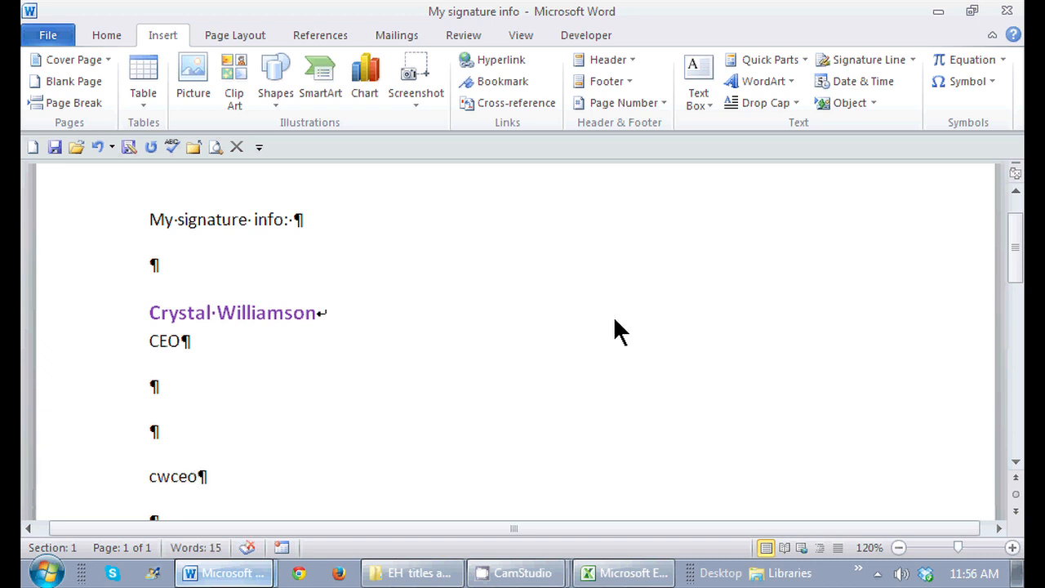
pyautogui.scroll(-3)
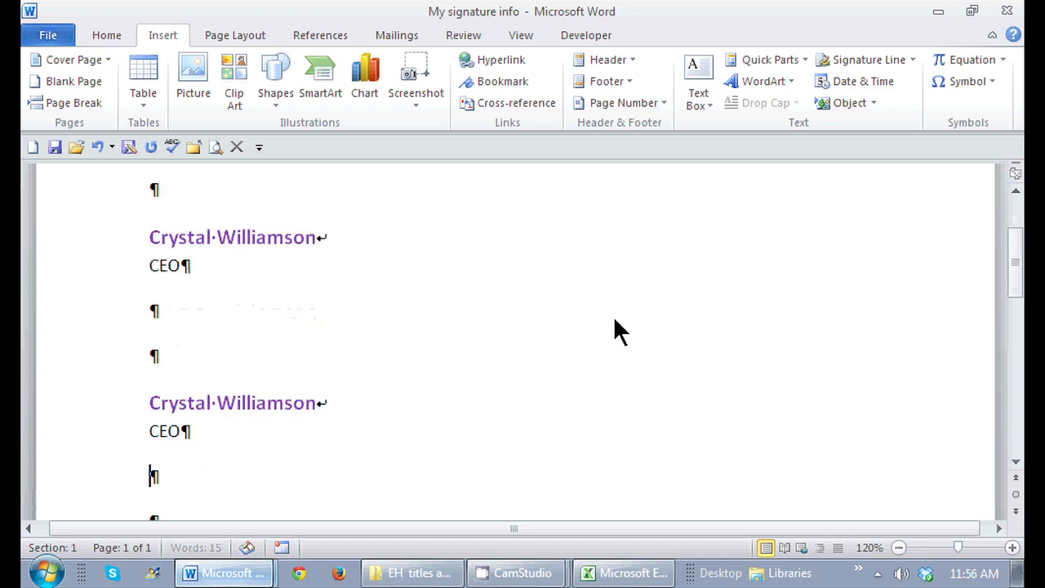